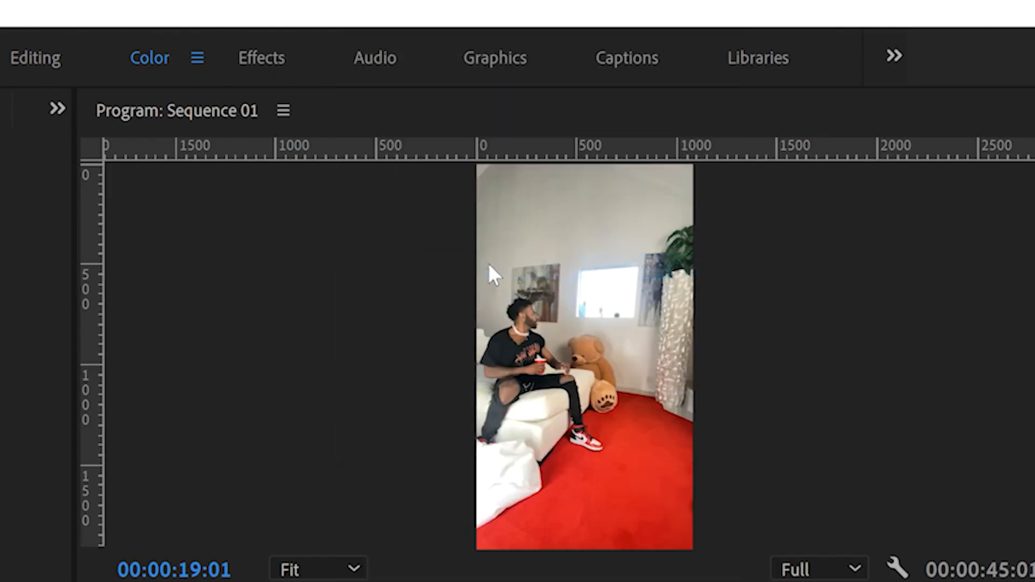
Bring up the linked After Effects comp holding the two nested ghost sequences.
left_click(378, 568)
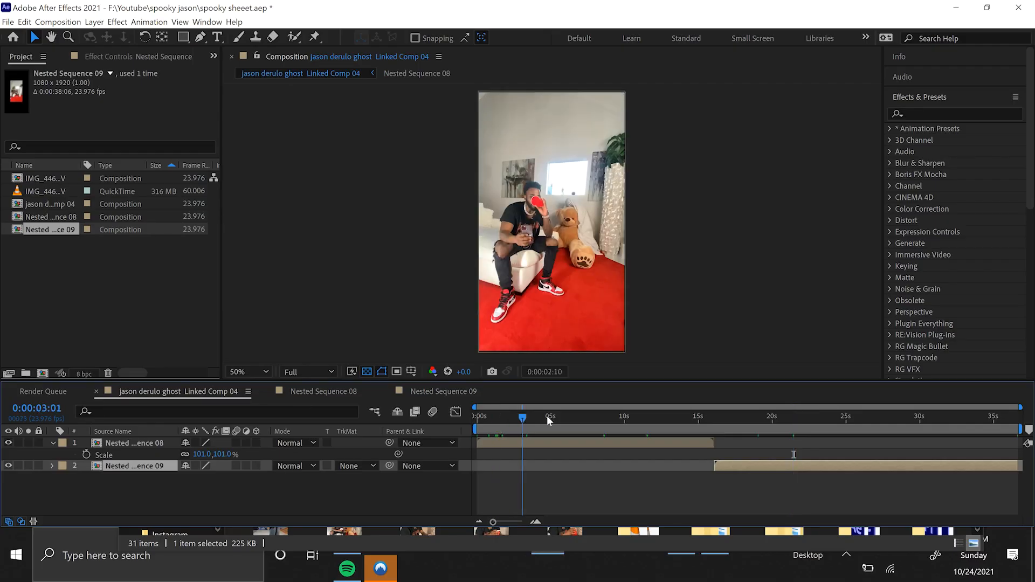
Hold the empty-room frame of Nested Sequence 09 as a Freeze Frame clean plate.
left_click(875, 416)
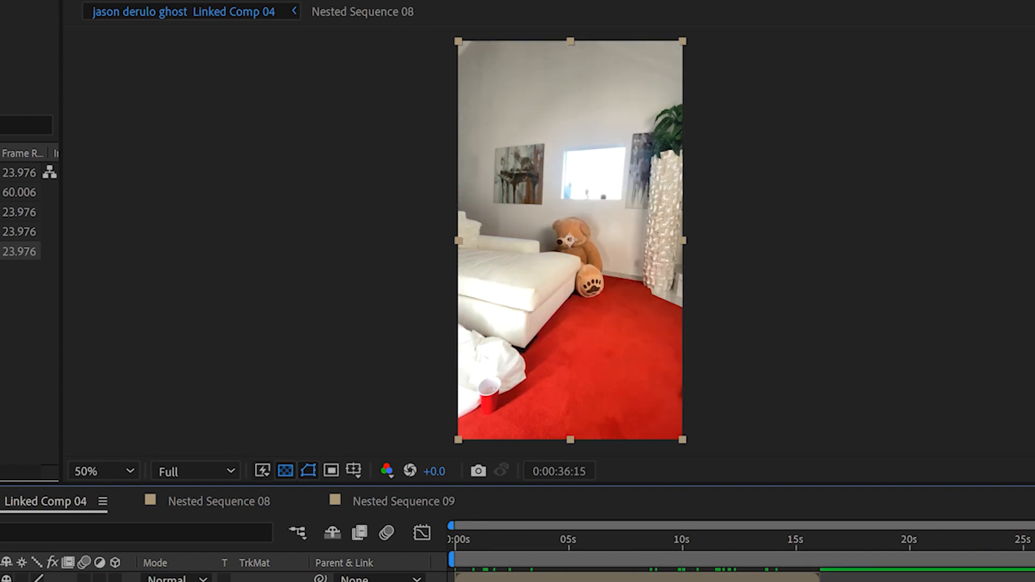
right_click(139, 466)
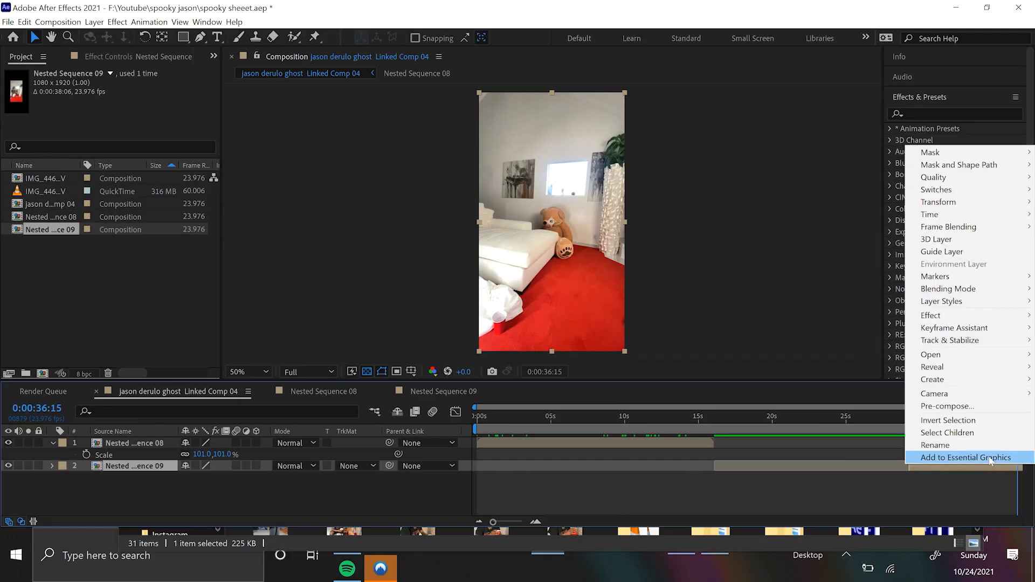
mouse_move(929, 213)
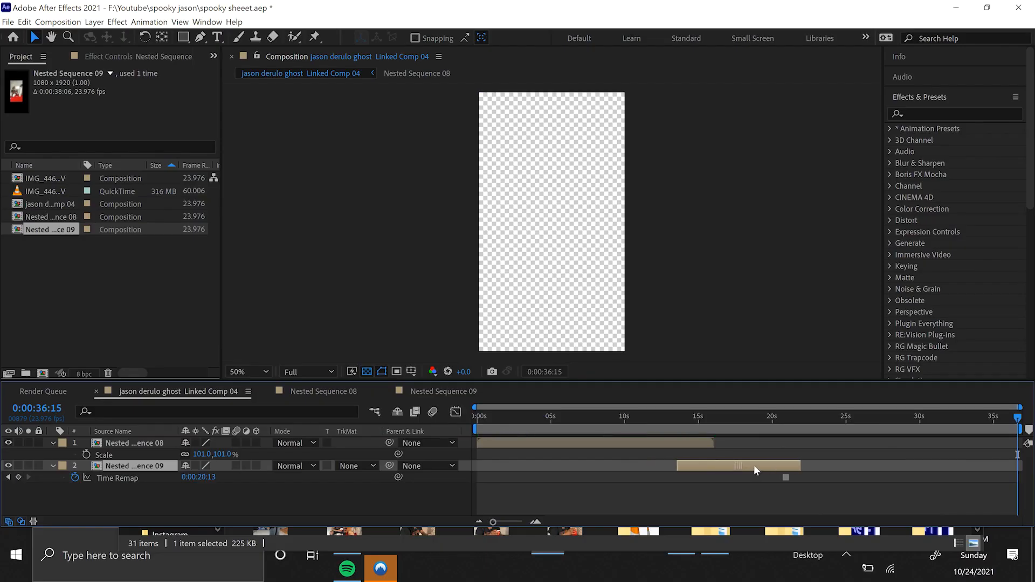
Duplicate the Nested Sequence 08 ghost layer above the frozen clean plate.
left_click(748, 416)
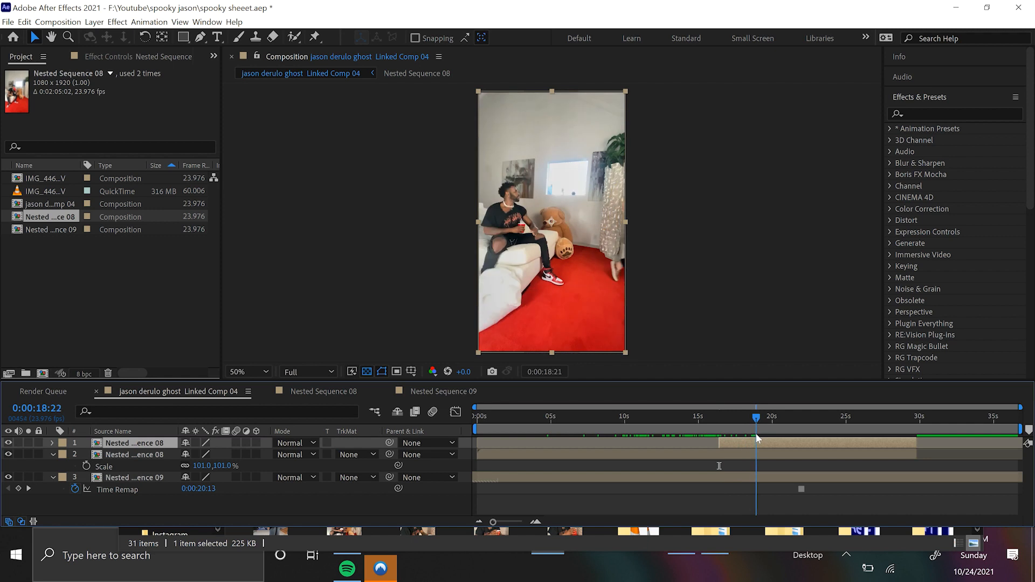
Shift the copied ghost layer's start to the sheet-pull moment for rotoscoping.
left_click_drag(756, 416, 720, 416)
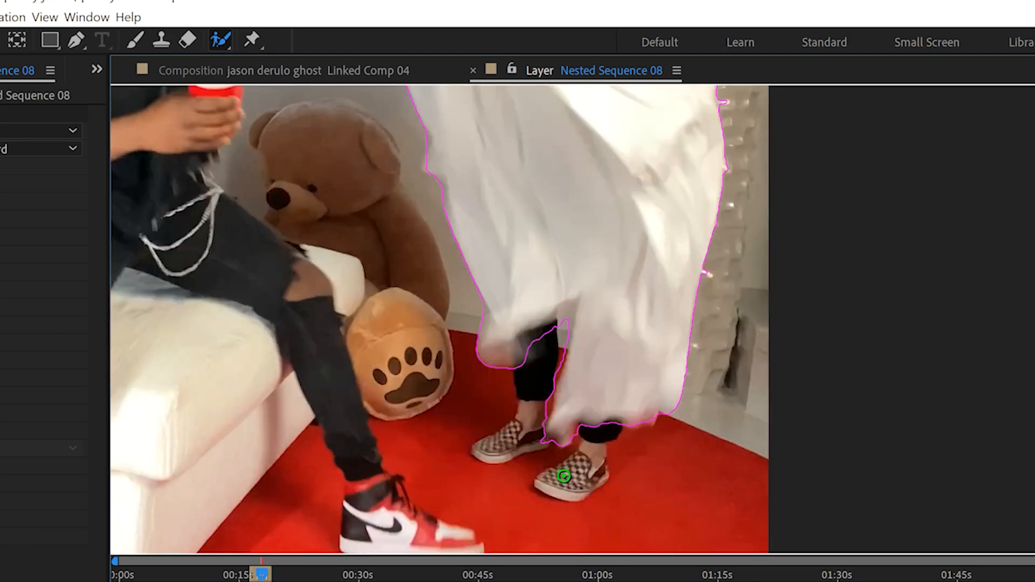
Subtract the legs, trousers, torso, shirt and shoulders from the sheet's Roto Brush selection.
left_click_drag(564, 476, 507, 358)
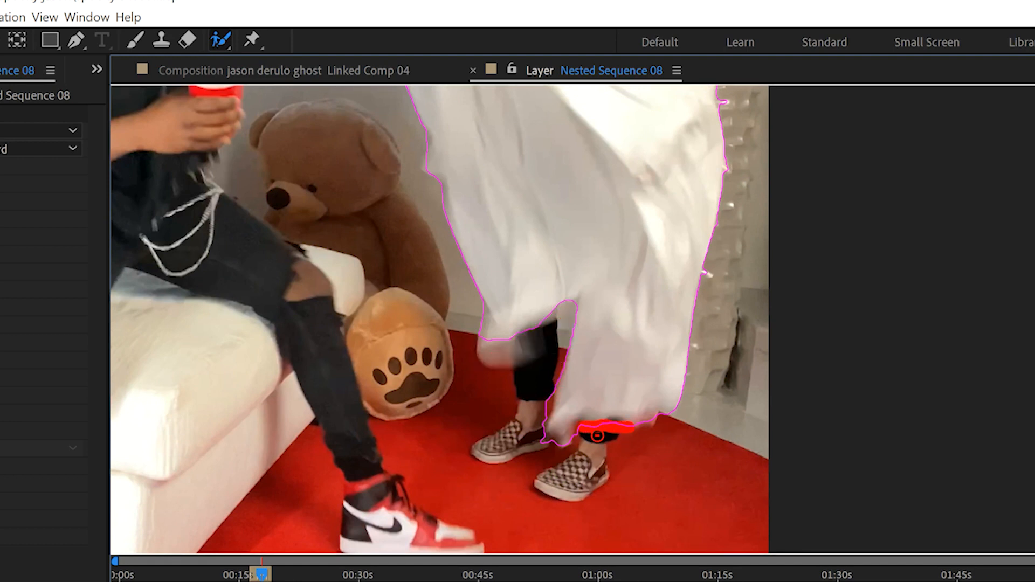
left_click_drag(598, 432, 547, 443)
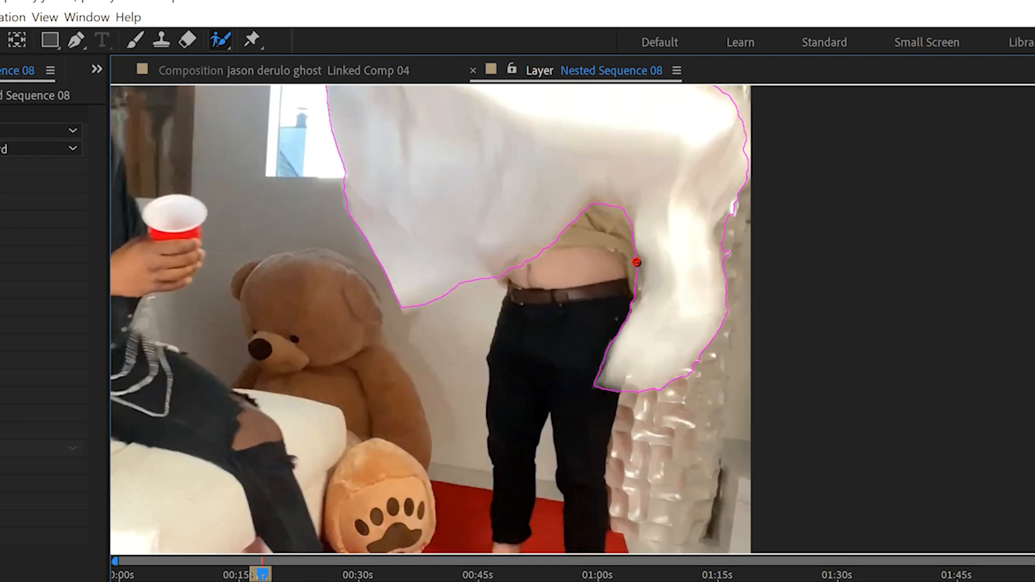
left_click_drag(635, 261, 635, 302)
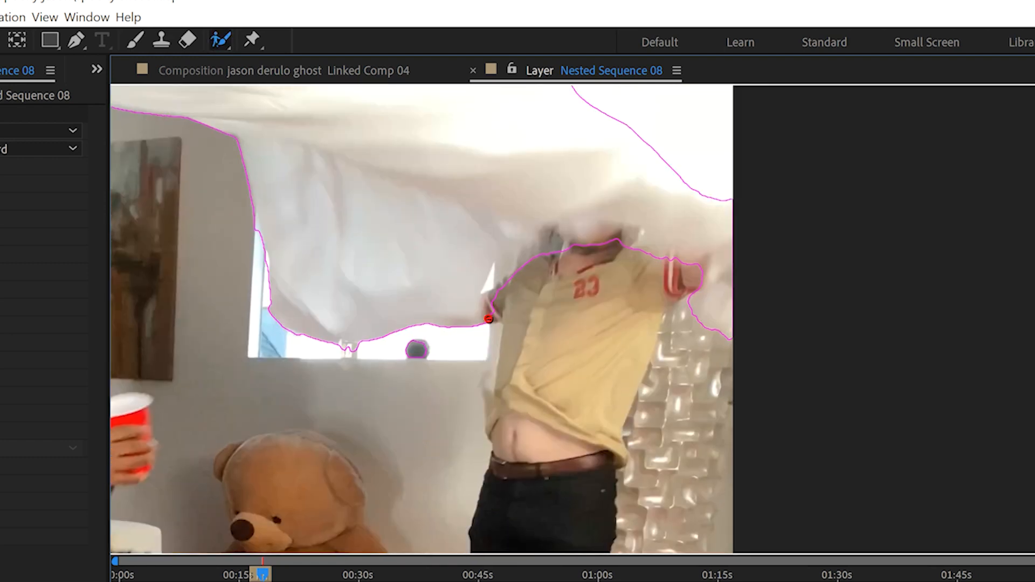
left_click_drag(489, 320, 498, 274)
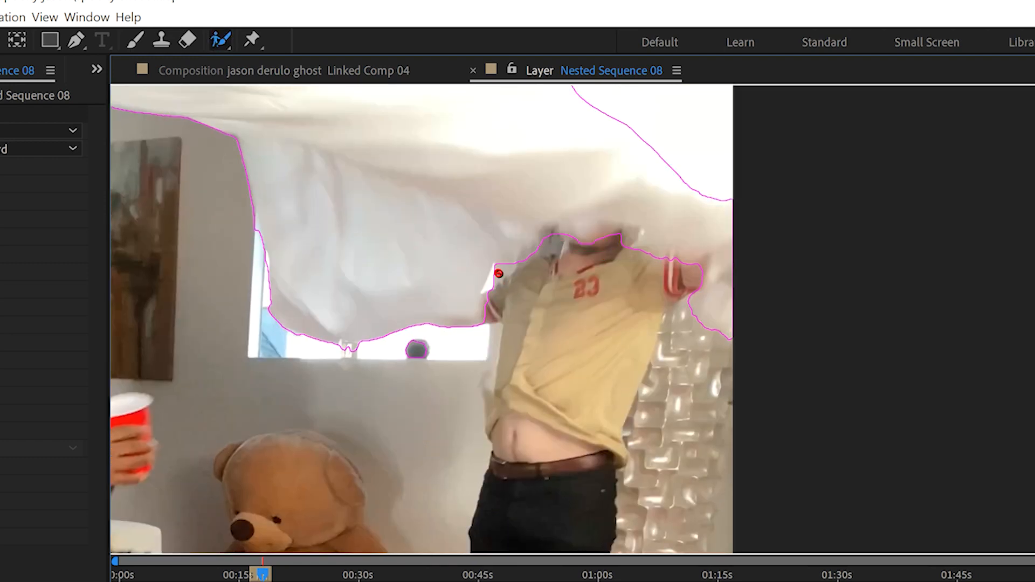
left_click_drag(499, 274, 665, 251)
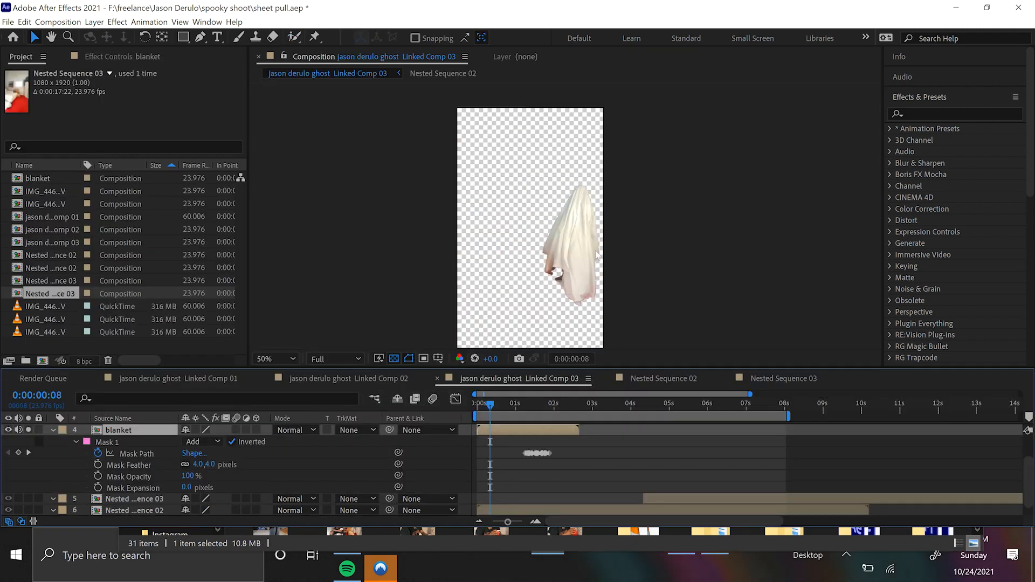
Unsolo the blanket layer so the cut-out sheet sits over the full room footage.
left_click(497, 403)
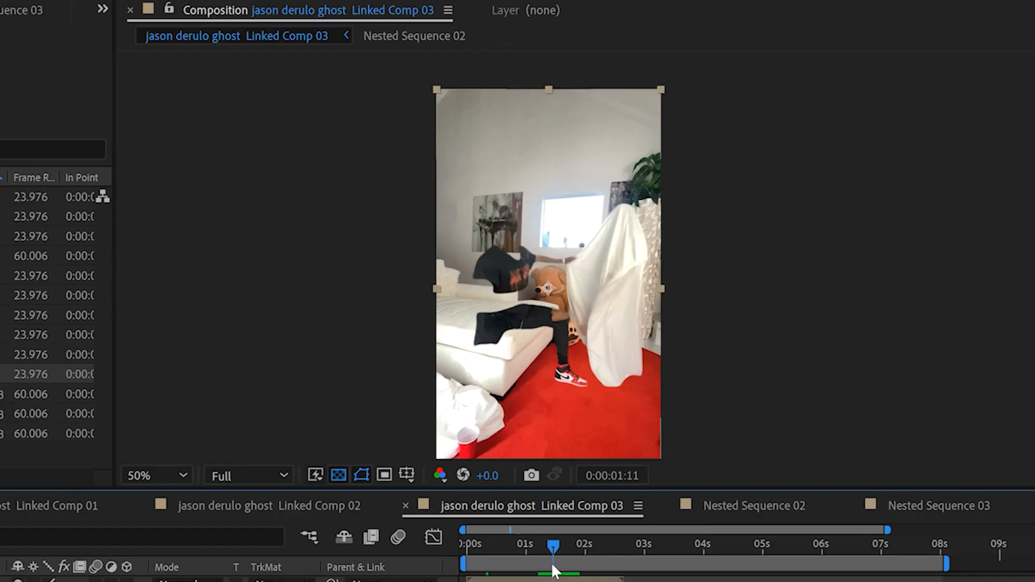
Draw feathered bezier mask points around the ghost area on the Nested Sequence 03 layer.
left_click(557, 545)
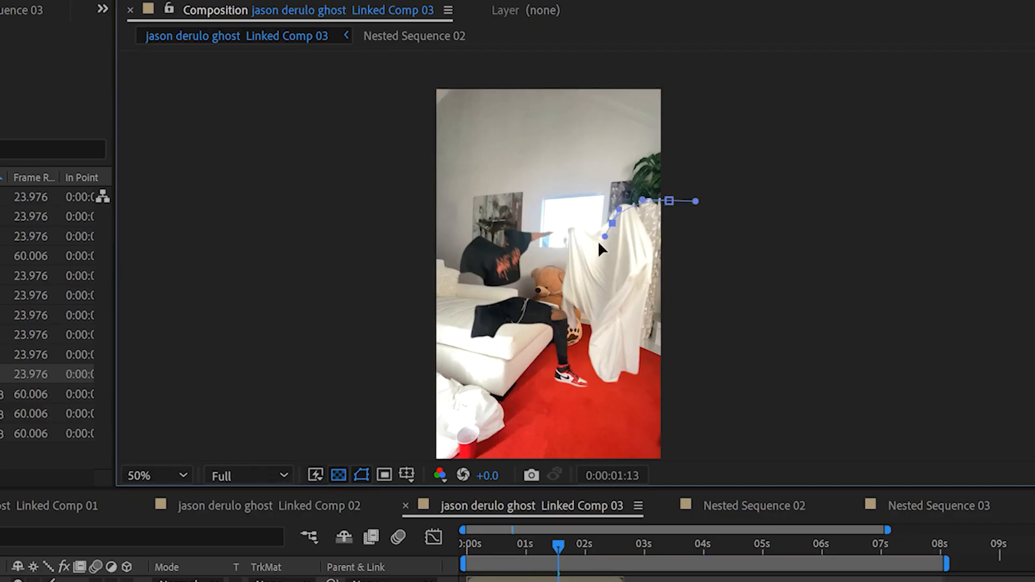
left_click_drag(610, 237, 762, 390)
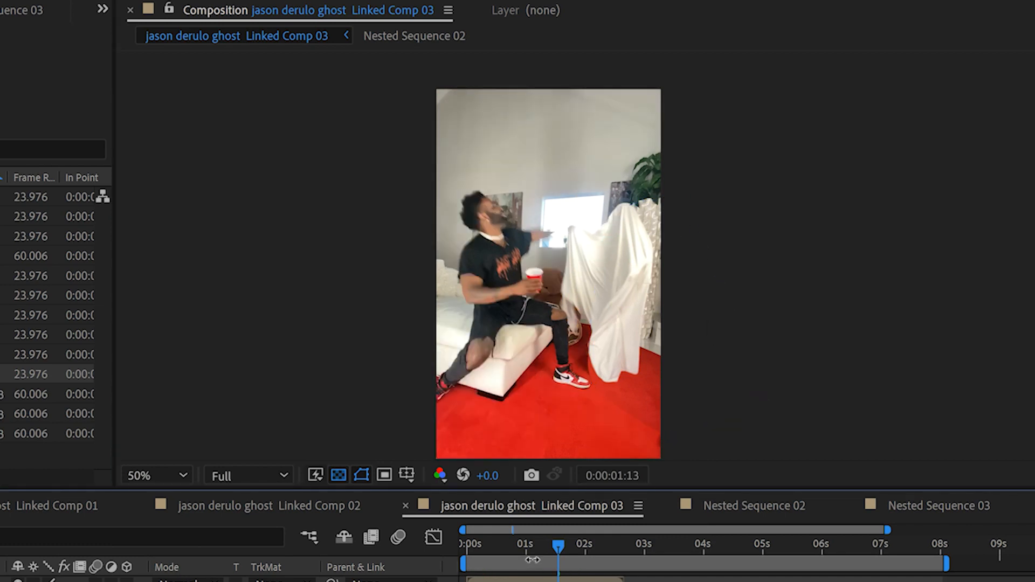
left_click_drag(557, 559, 535, 559)
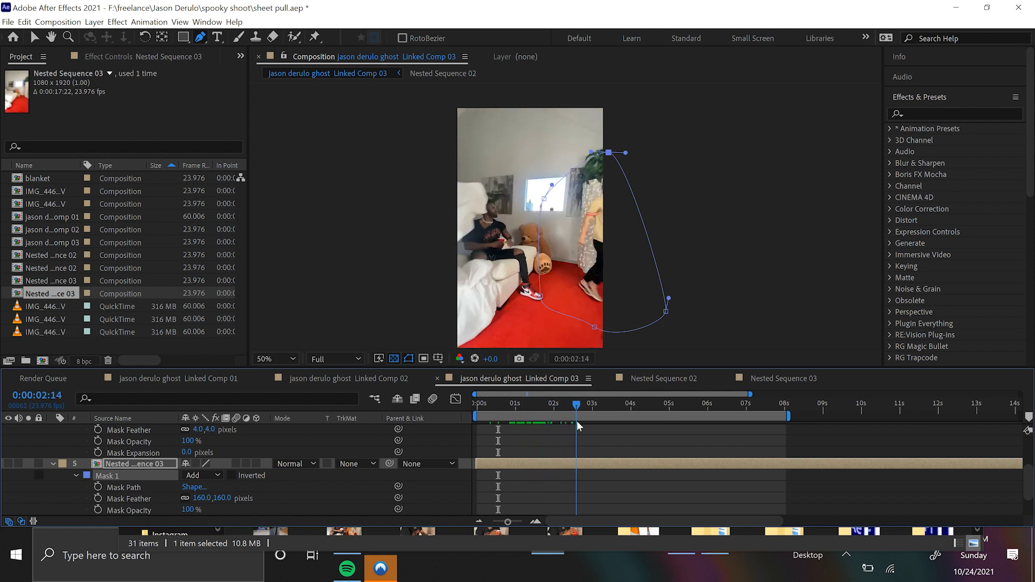
Keyframe Mask Opacity from 0% to 100% ending near 1:05 so the clean plate fades in.
left_click(538, 403)
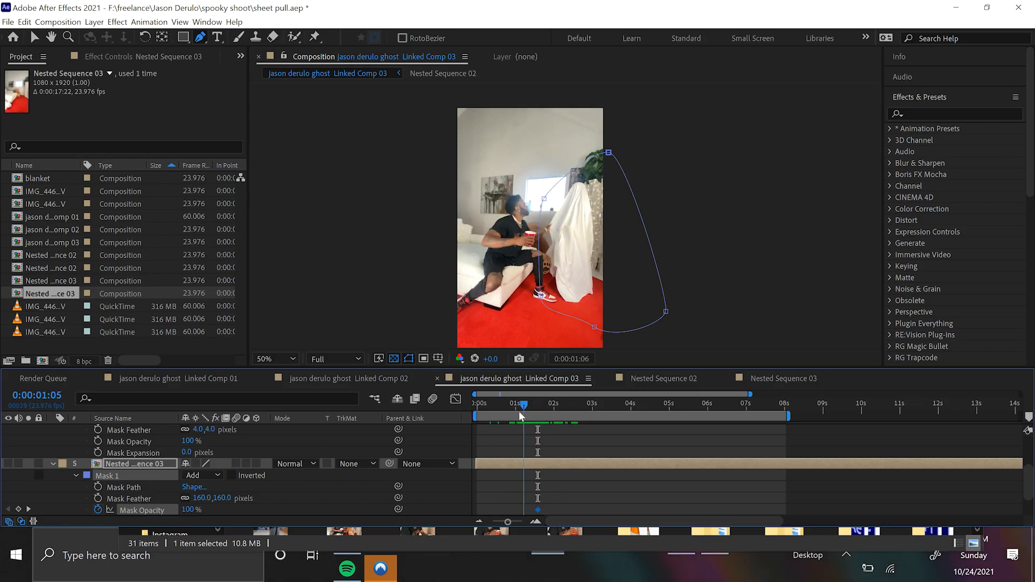
left_click_drag(524, 416, 508, 417)
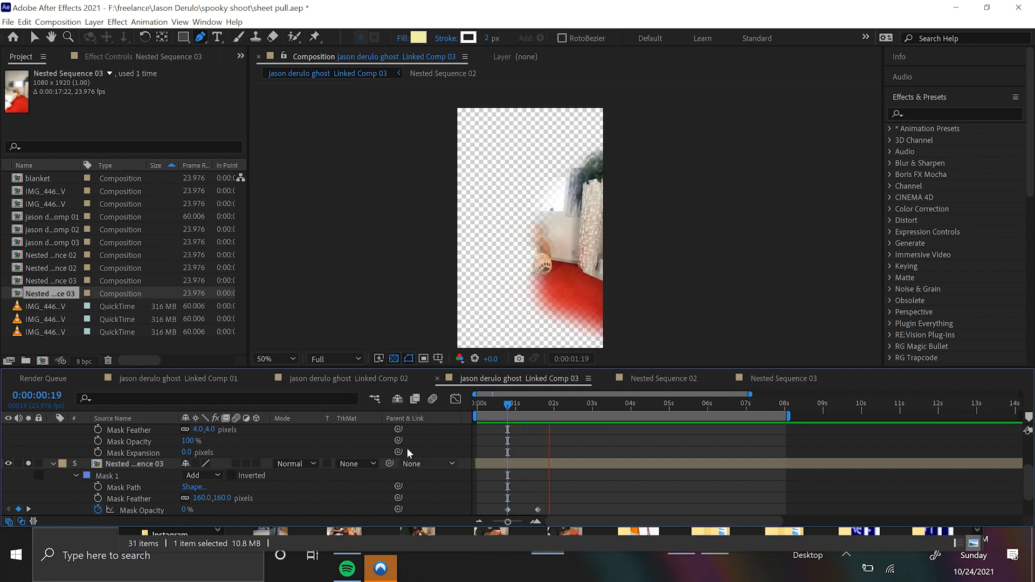
left_click(498, 407)
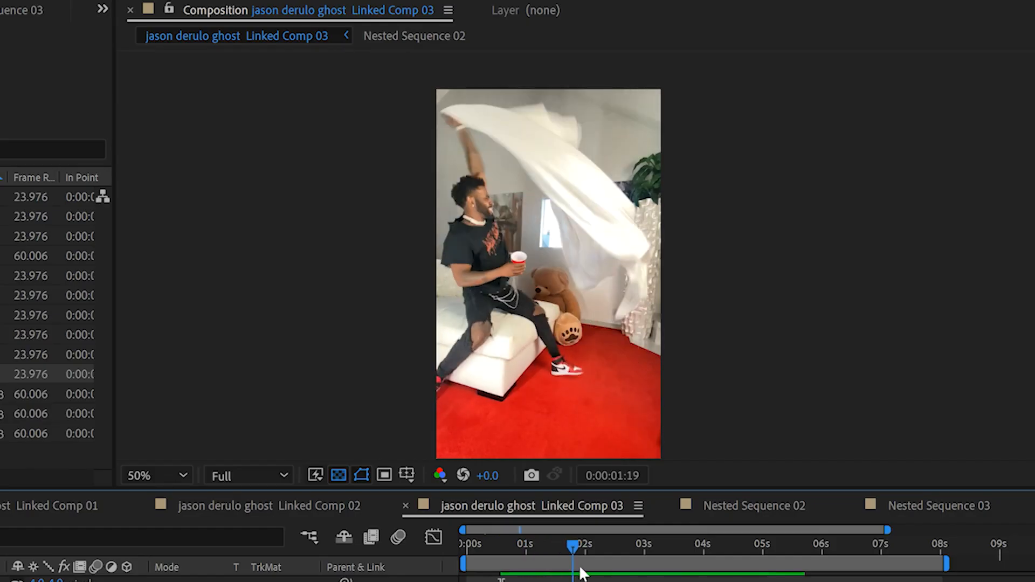
left_click(501, 547)
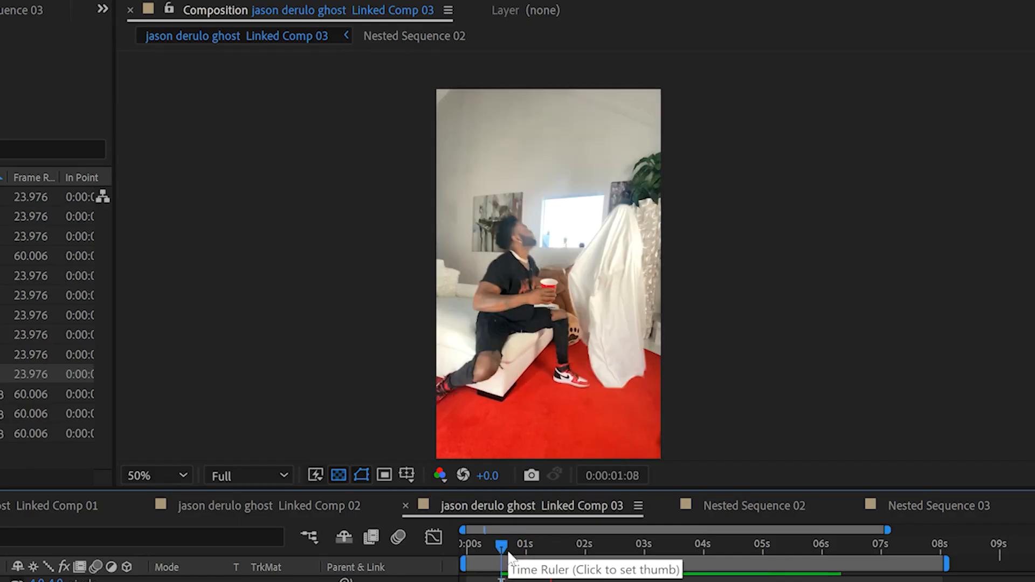
left_click(646, 544)
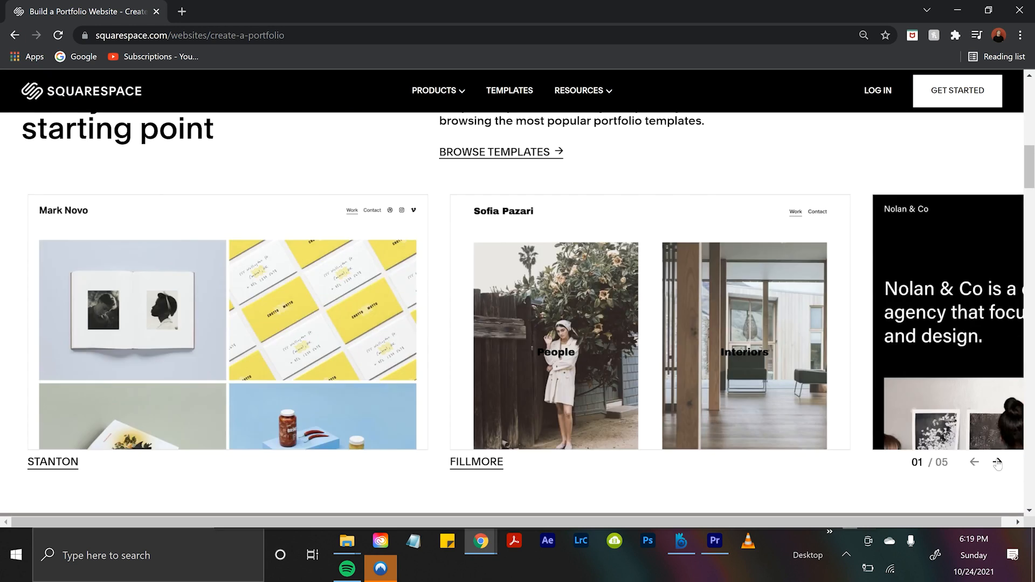
Browse the Squarespace templates to Connected Services and scroll to the New Album music example.
left_click(997, 463)
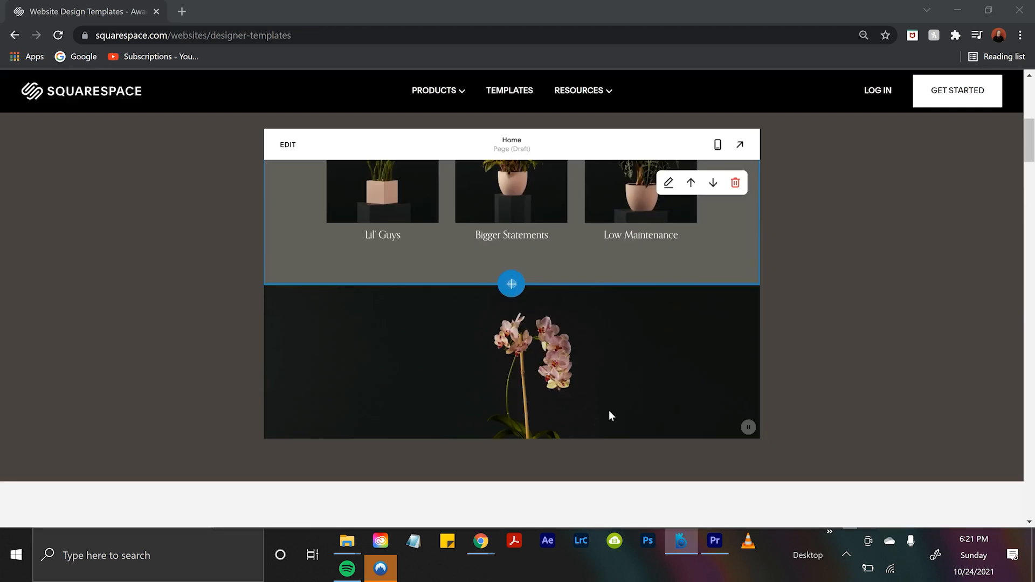
left_click(512, 284)
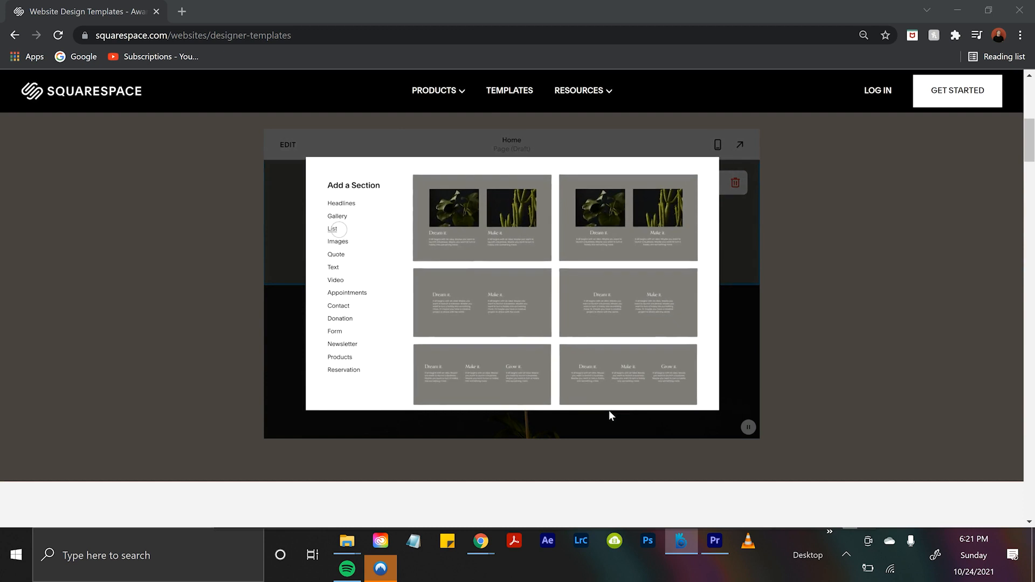
left_click(338, 306)
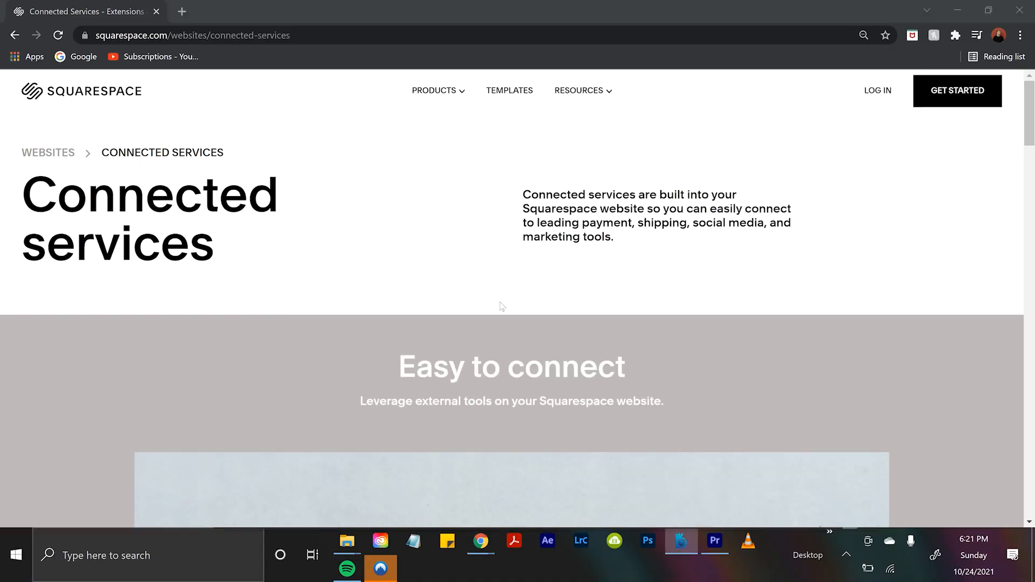
scroll("down", 3)
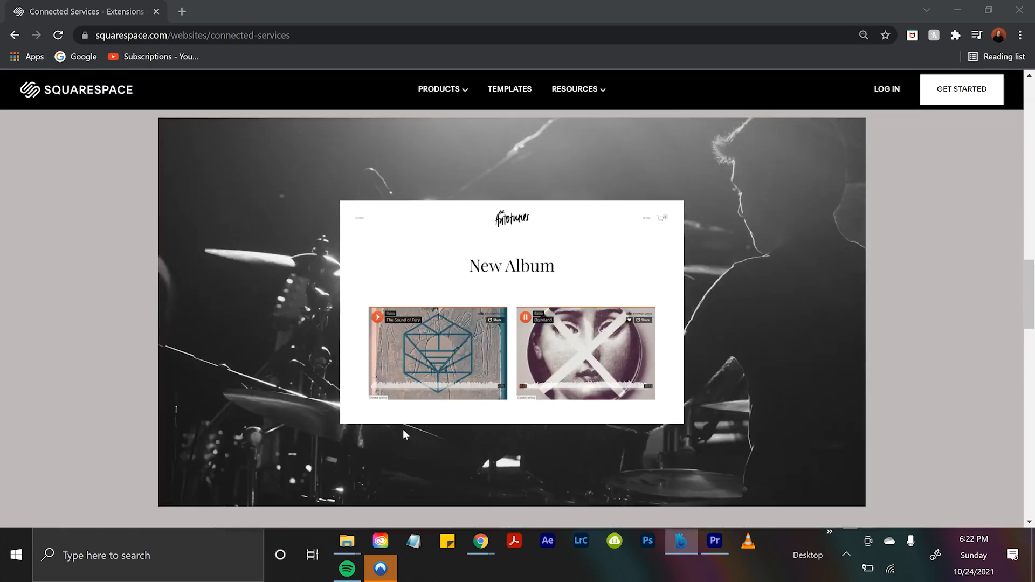
mouse_move(654, 434)
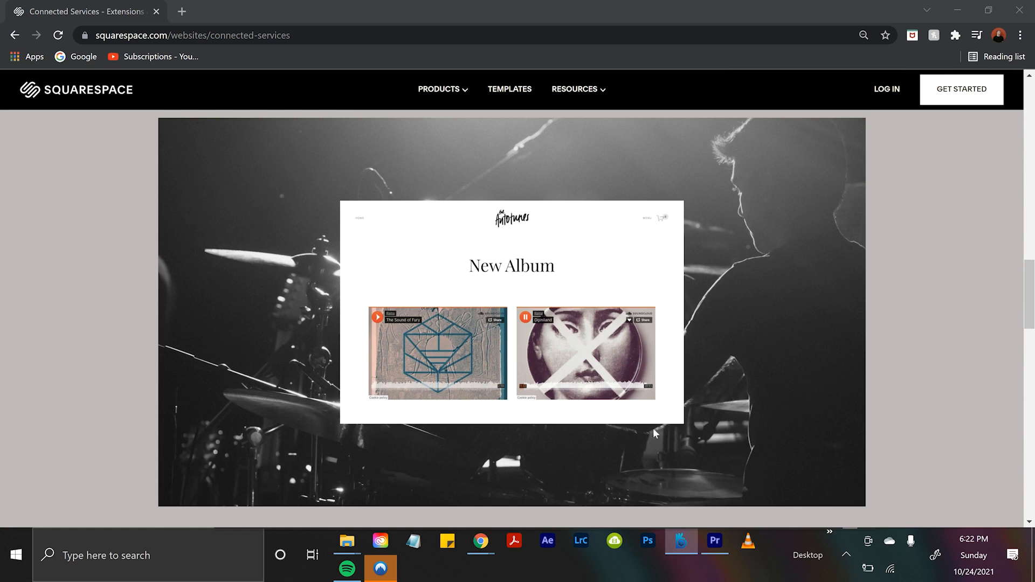